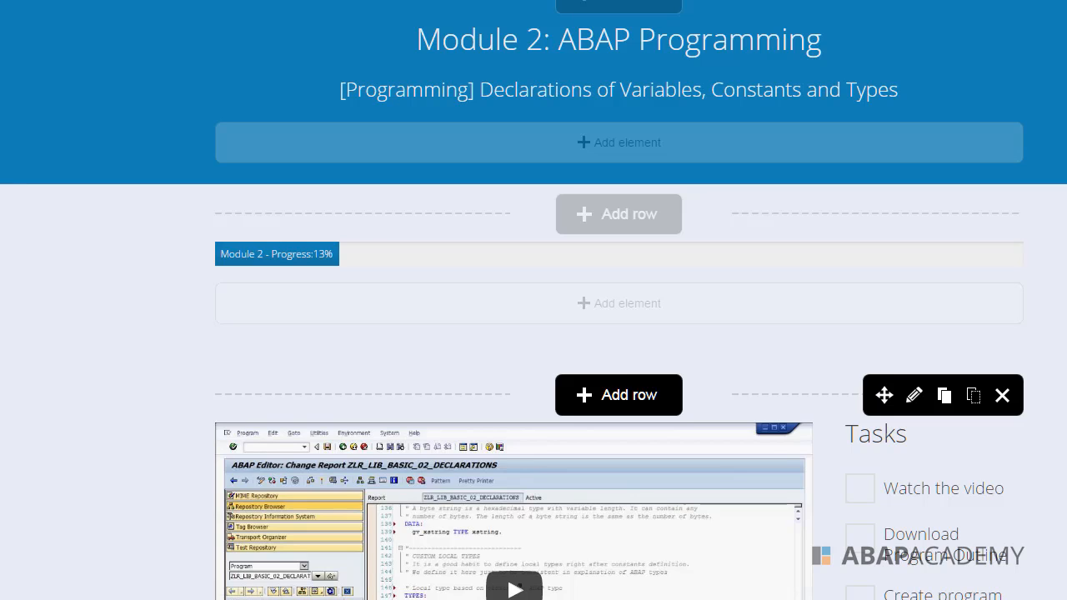
Highlight 'Programming' in the lesson title and scroll down to the student's TYPE question.
double_click(408, 89)
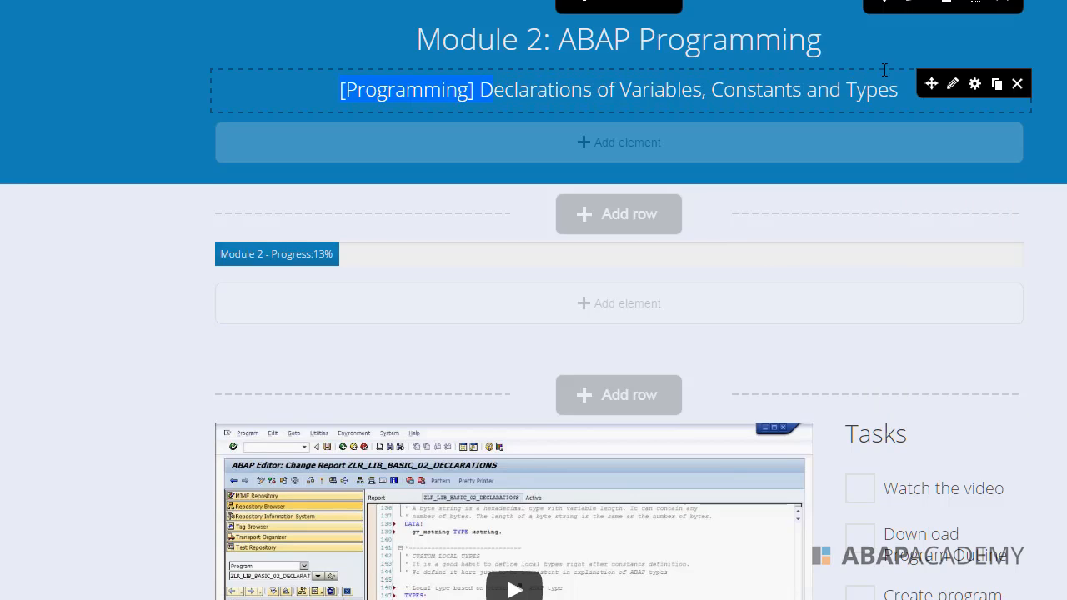
scroll("down", 3)
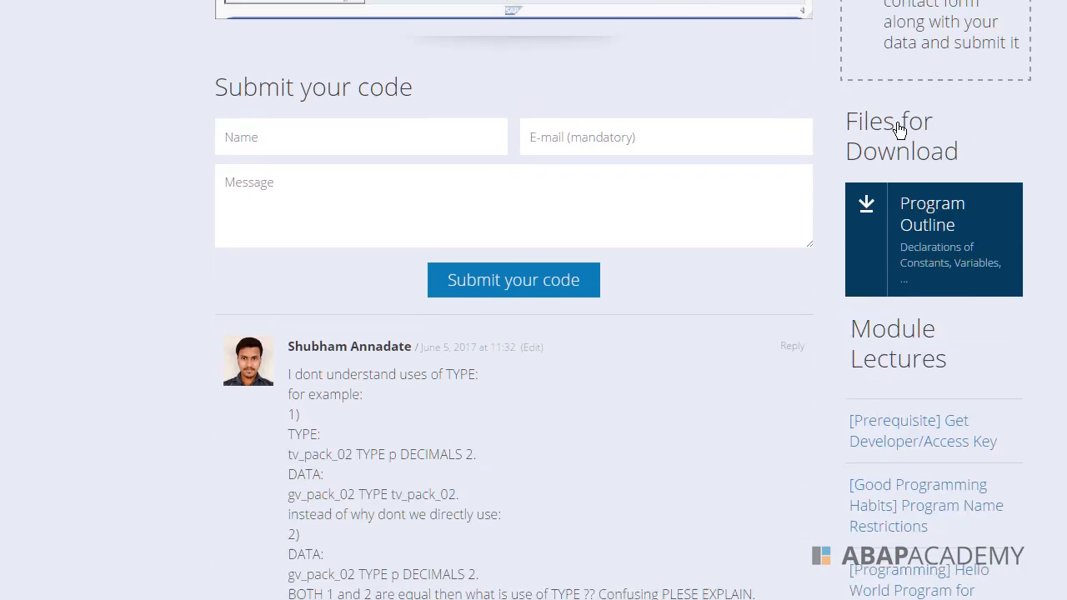
Highlight TYPE tv_pack_02, both examples' DATA declarations, and the claim '1 and 2 are equal'.
scroll("down", 3)
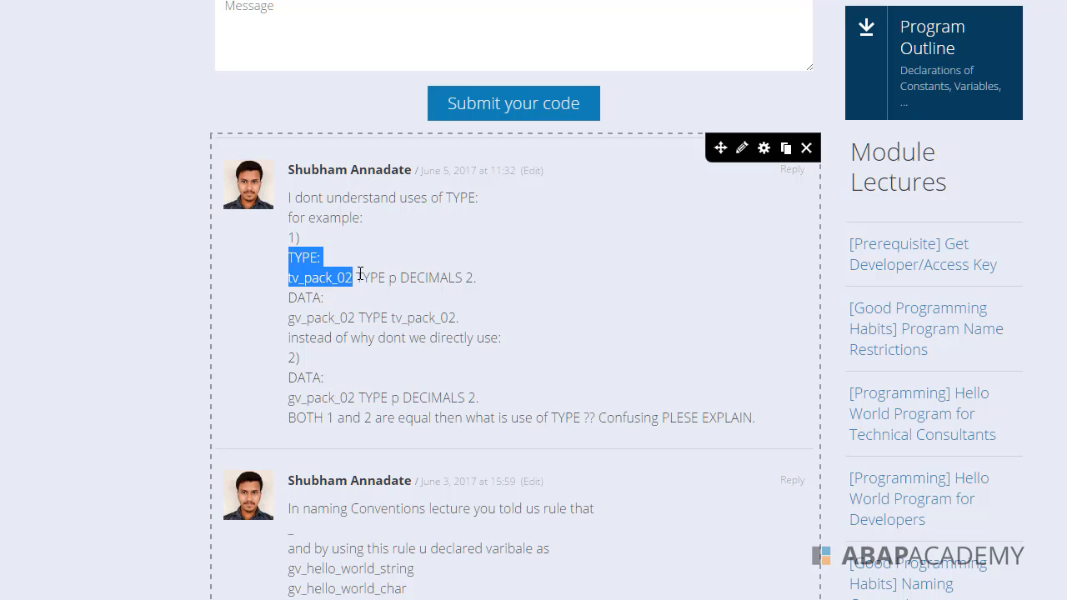
left_click_drag(353, 277, 475, 277)
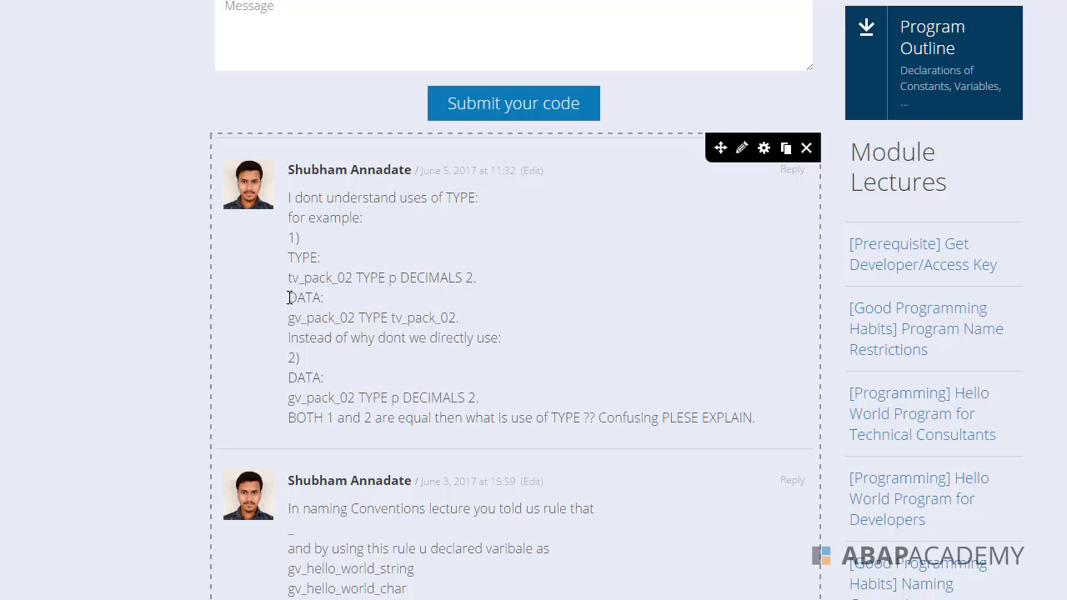
left_click_drag(287, 297, 425, 317)
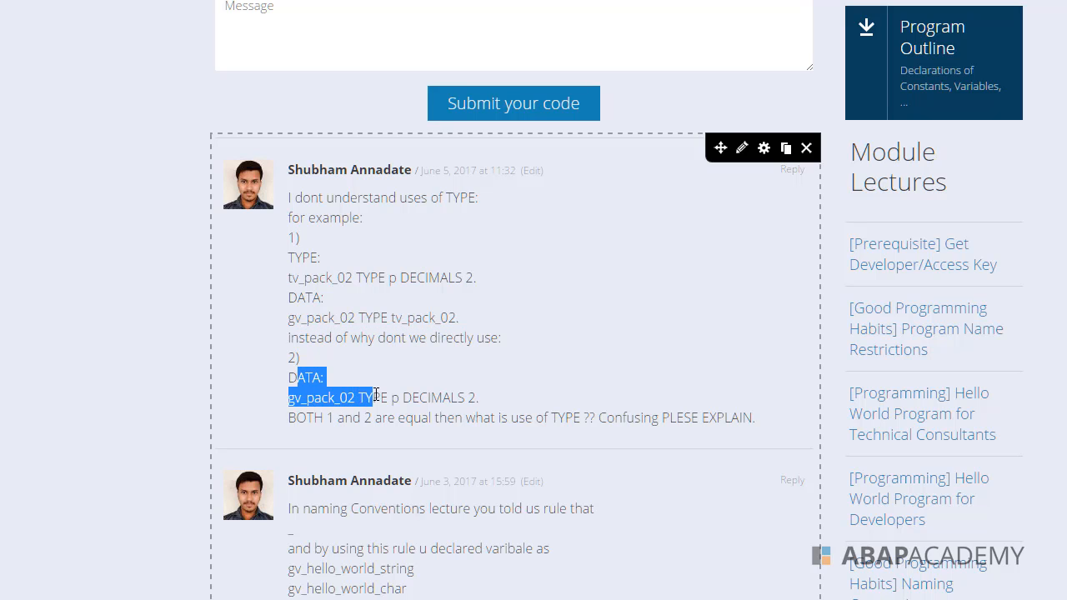
left_click_drag(367, 398, 477, 398)
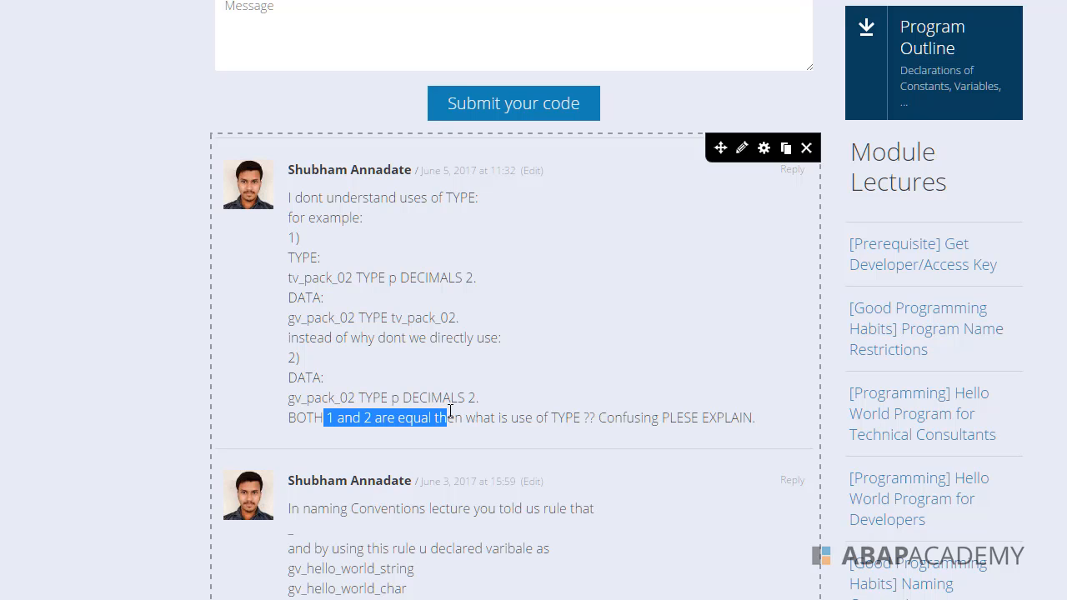
left_click_drag(446, 418, 567, 417)
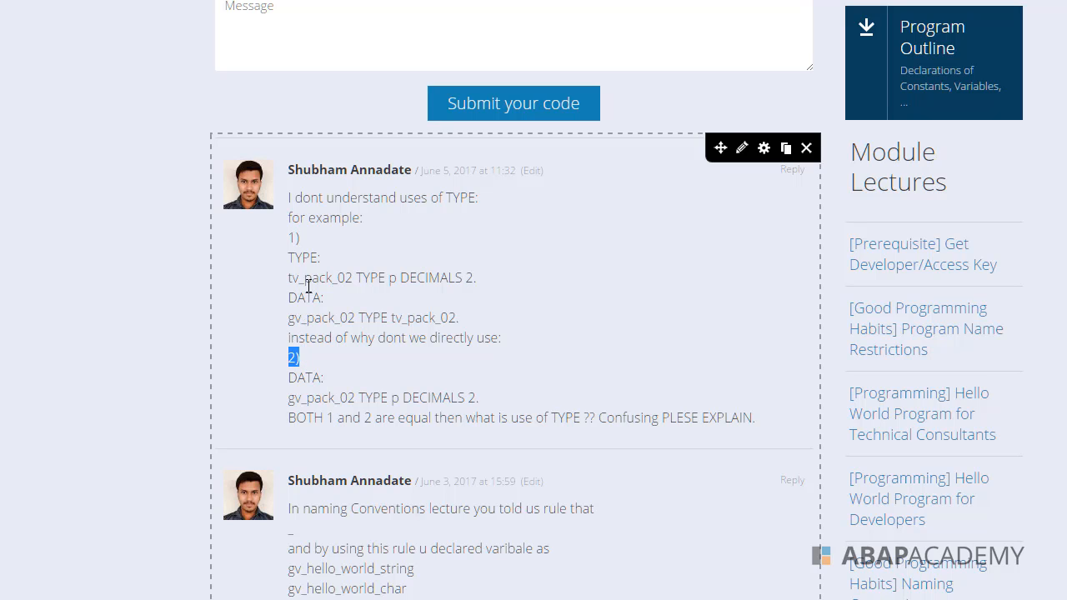
mouse_move(355, 287)
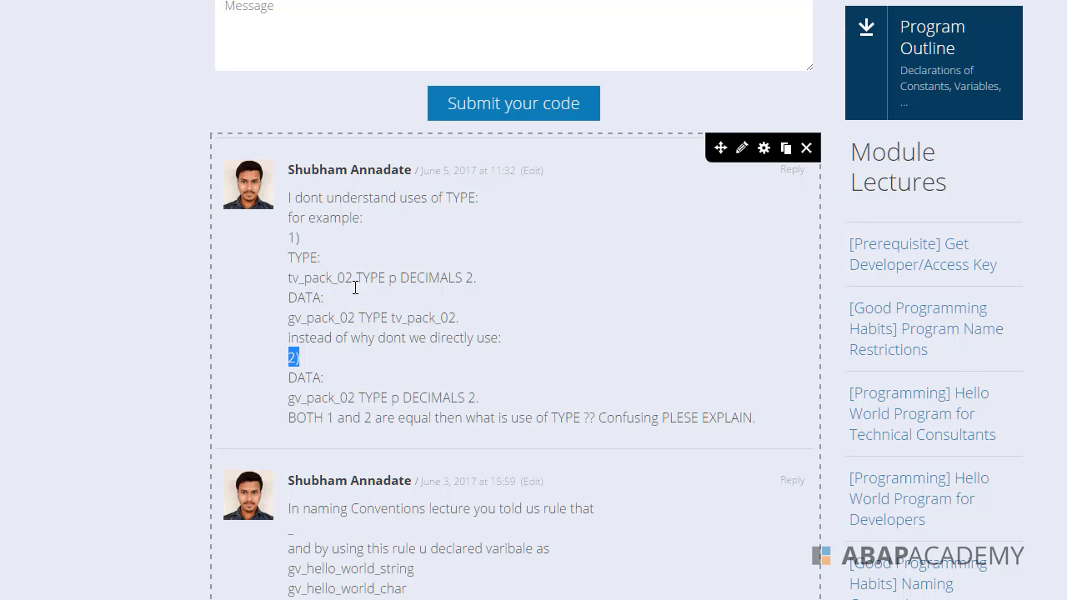
mouse_move(357, 312)
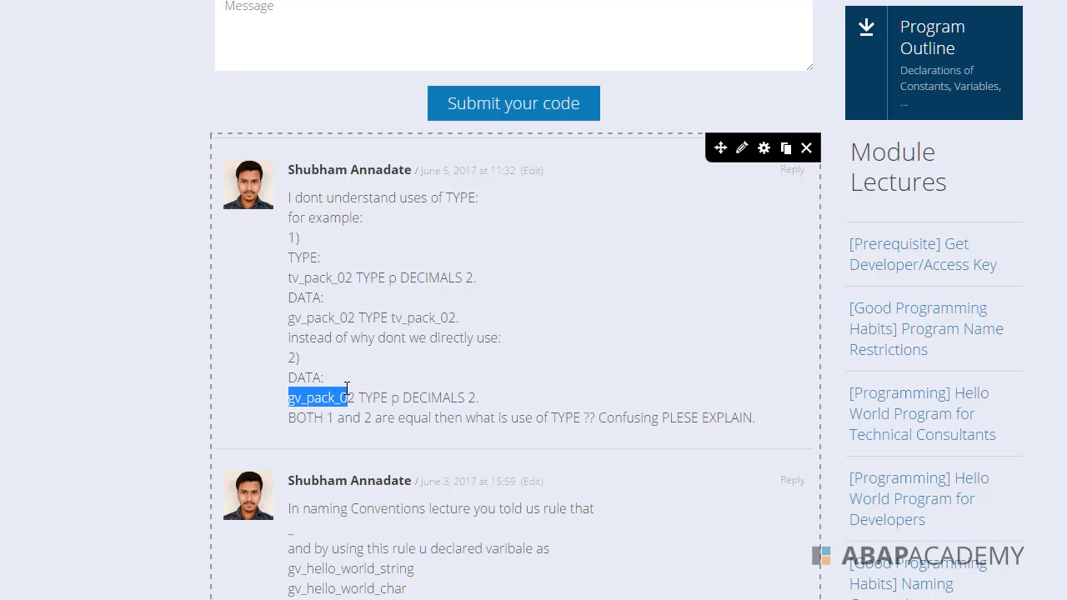
Highlight tv_pack_02, deselect it, then highlight 'TYPE p DECIMALS 2' in the second example.
left_click_drag(346, 398, 479, 398)
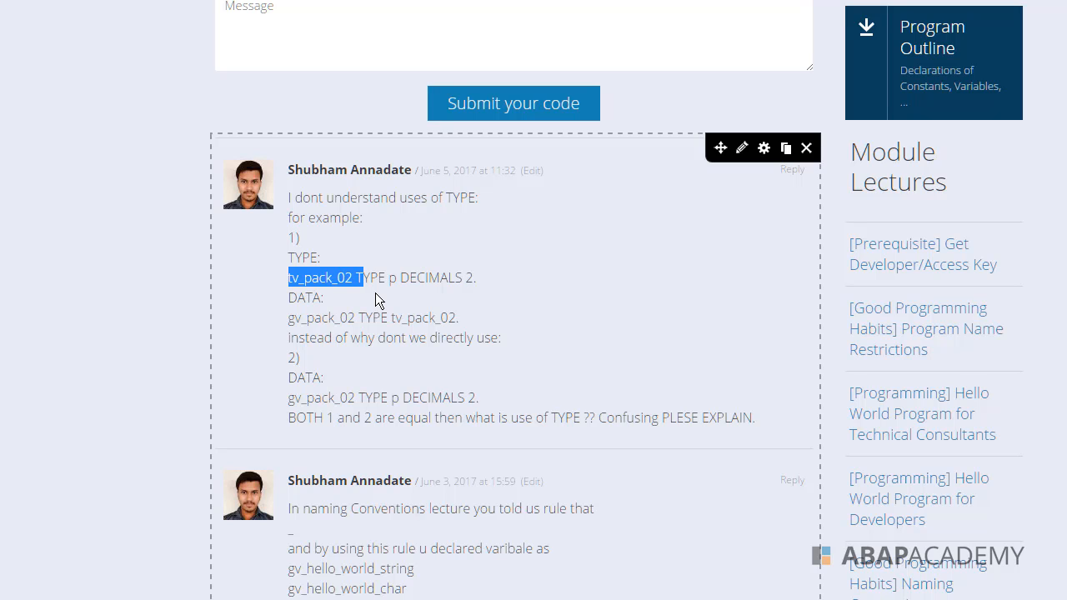
mouse_move(369, 318)
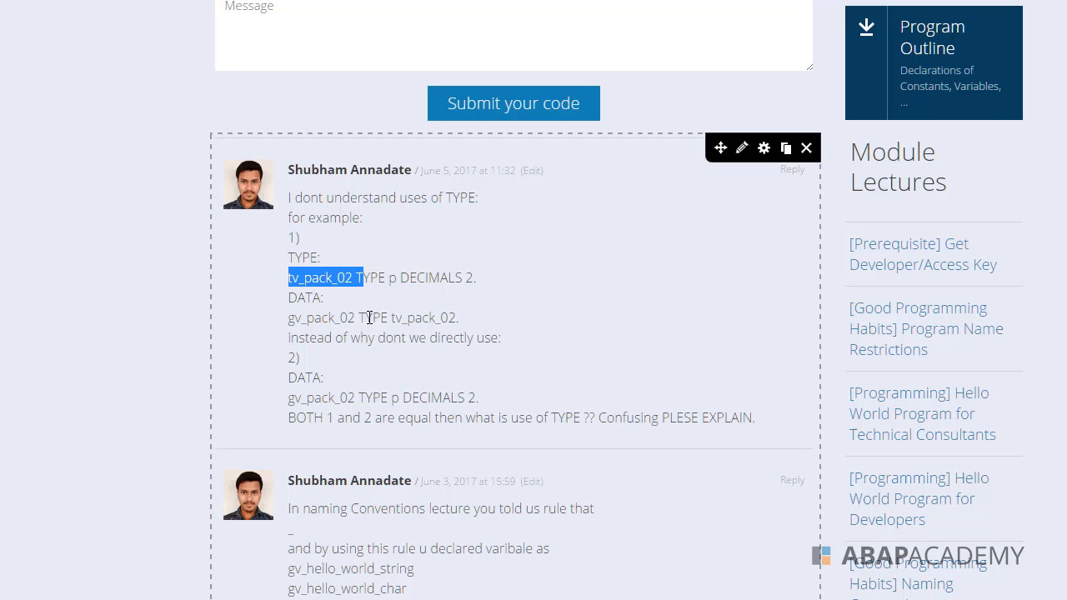
left_click(440, 263)
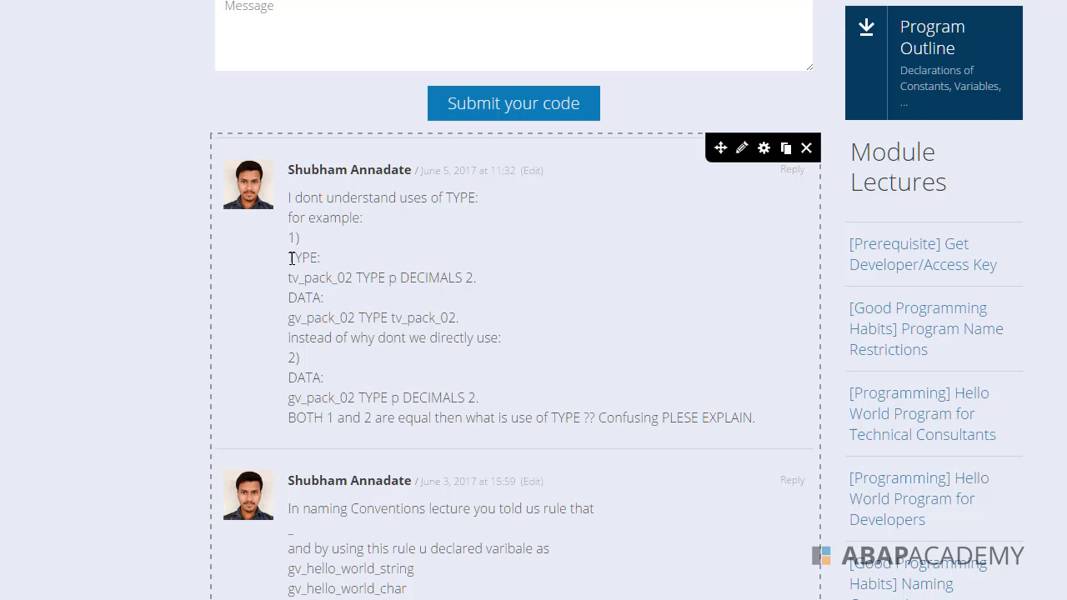
mouse_move(360, 391)
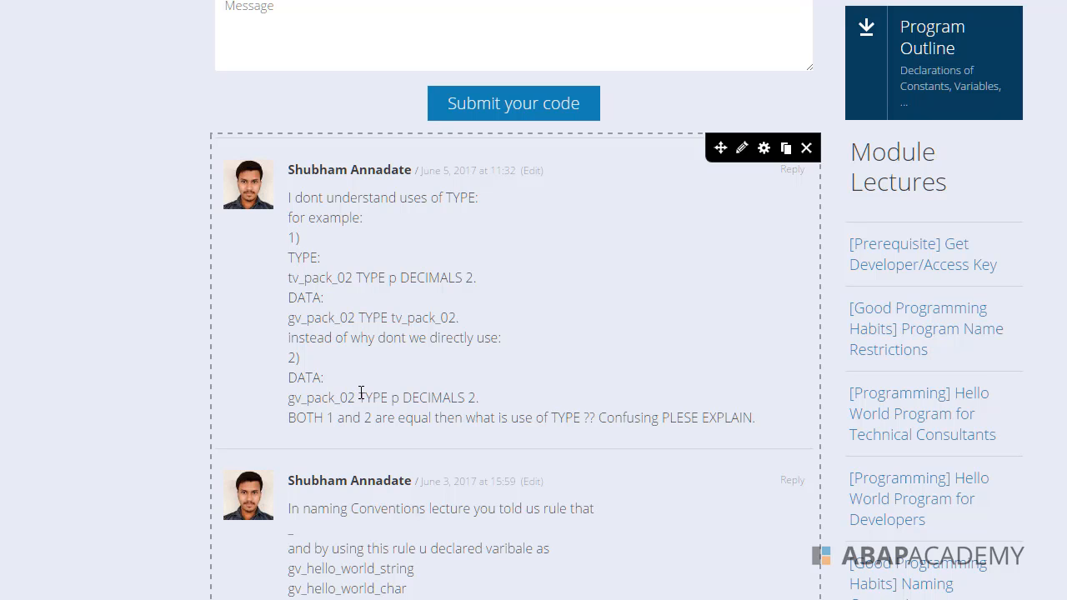
left_click_drag(360, 397, 477, 397)
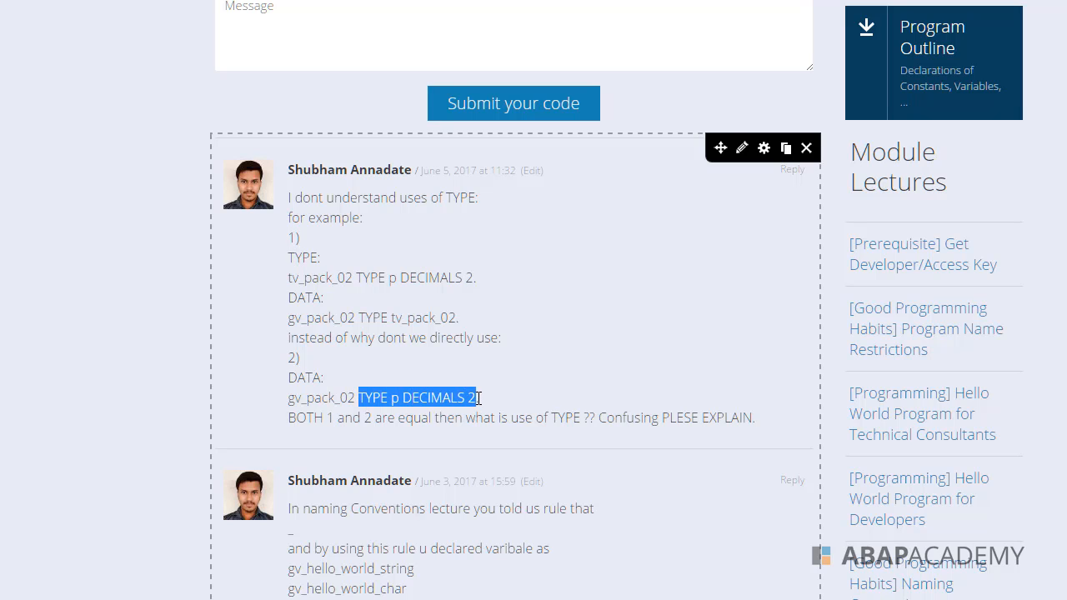